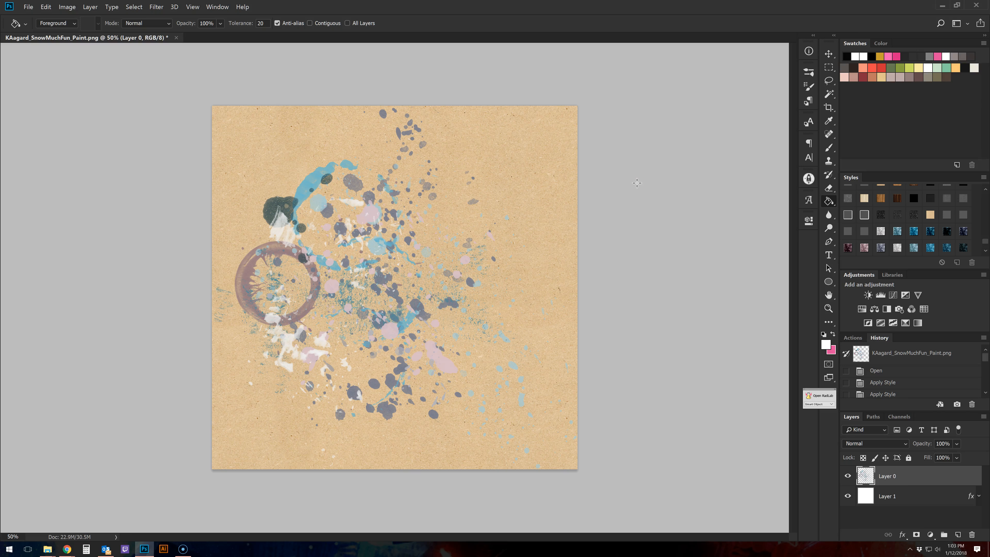
pyautogui.moveTo(797, 247)
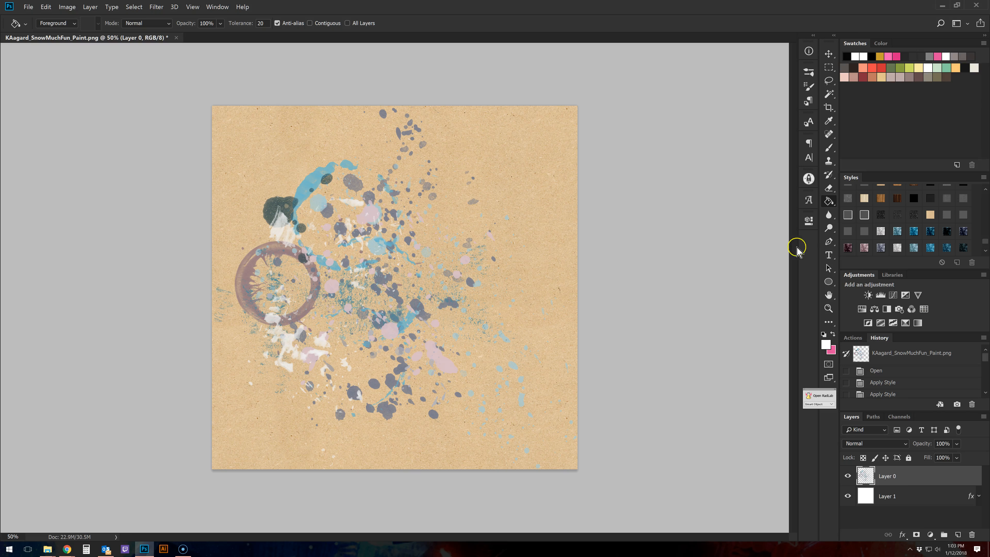
pyautogui.moveTo(775, 223)
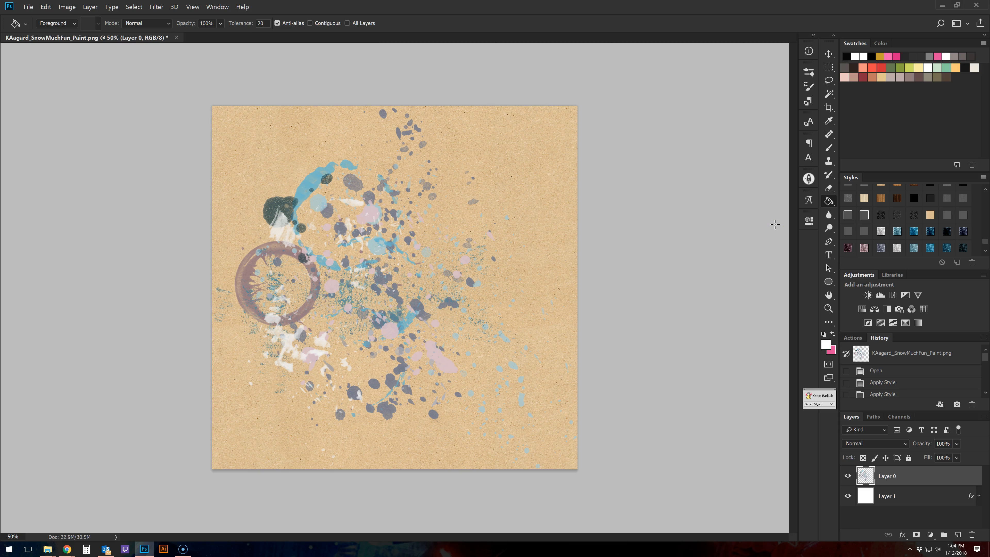
pyautogui.moveTo(540, 290)
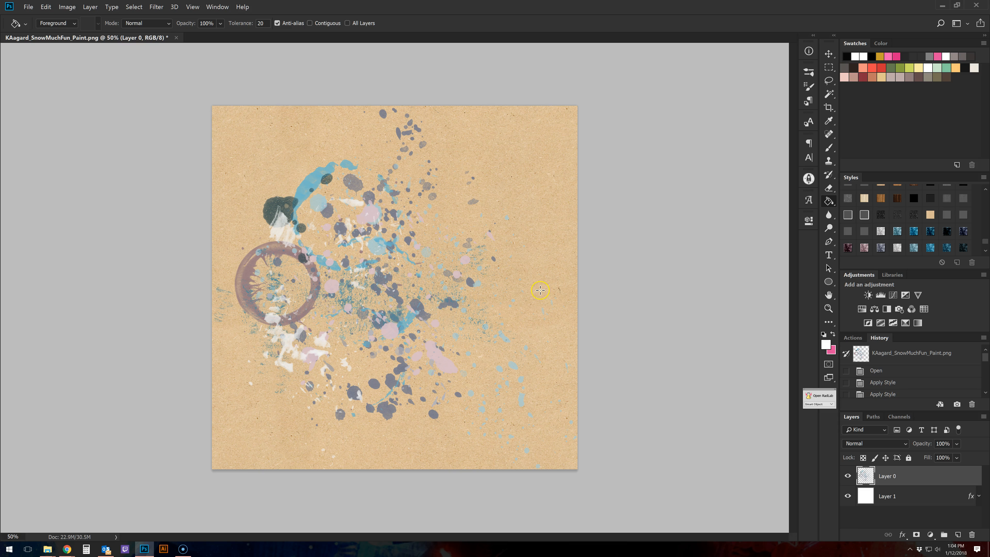
pyautogui.moveTo(807, 121)
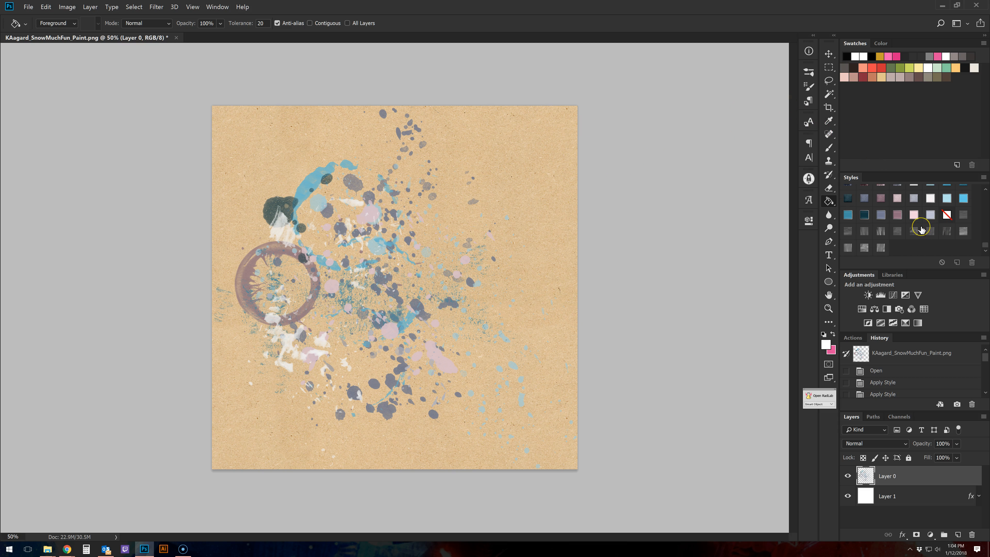
pyautogui.moveTo(849, 24)
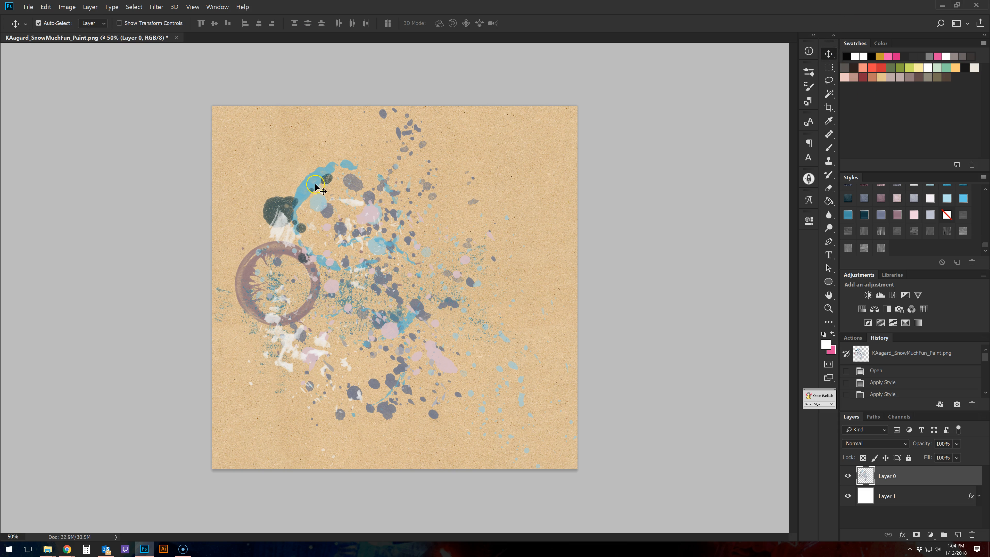
# Drag the splatter artwork on Layer 0 slightly lower on the kraft paper and clear its style
pyautogui.moveTo(315, 183); pyautogui.dragTo(320, 193)
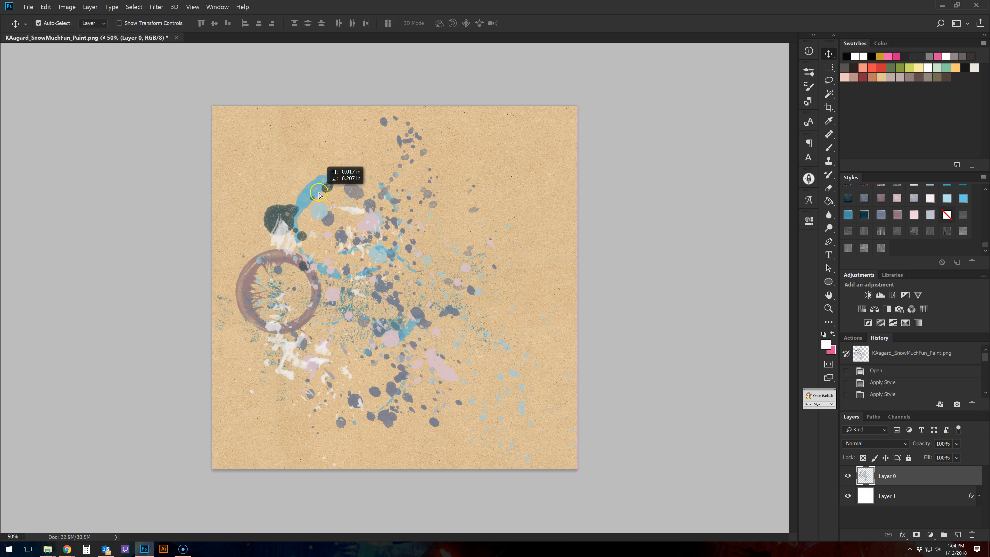
pyautogui.moveTo(319, 194); pyautogui.dragTo(321, 189)
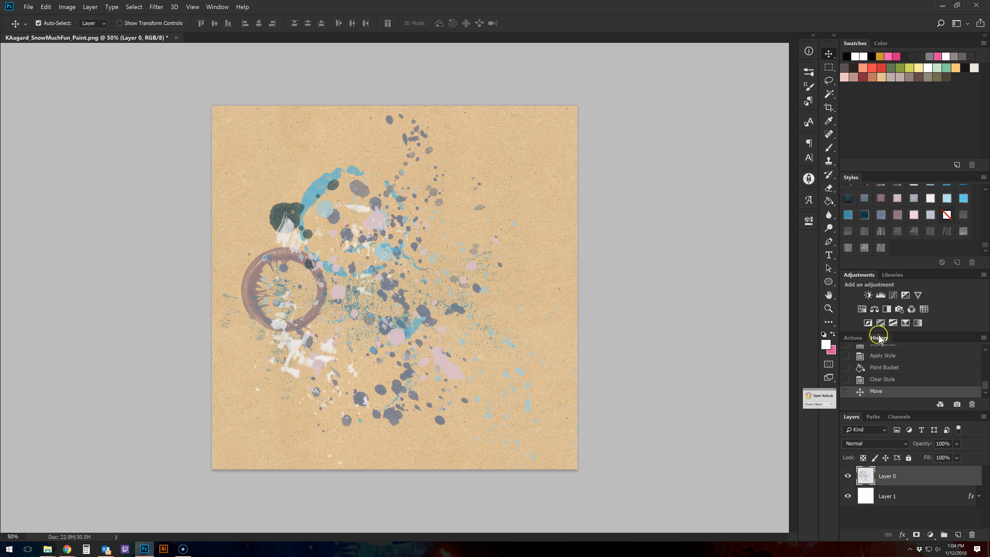
pyautogui.click(828, 309)
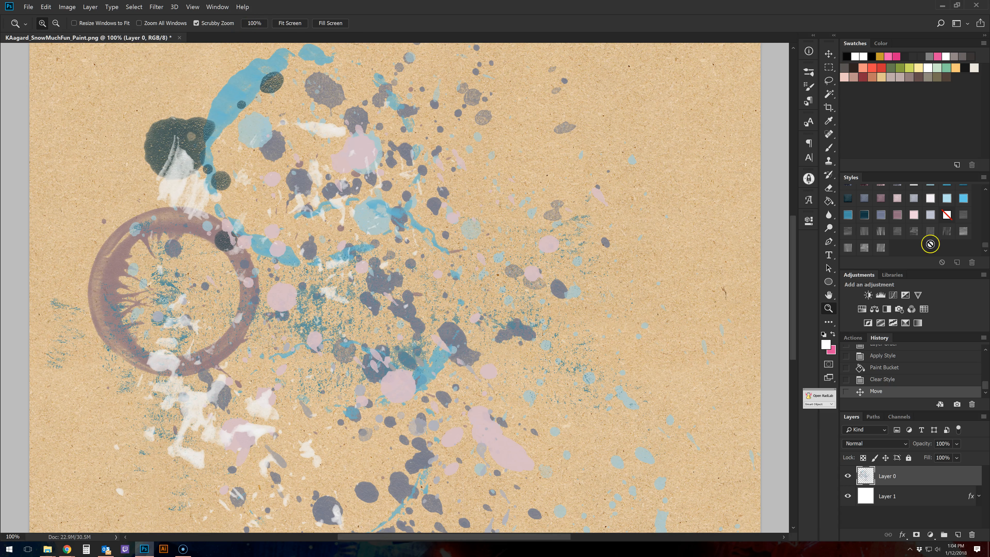
pyautogui.moveTo(964, 219)
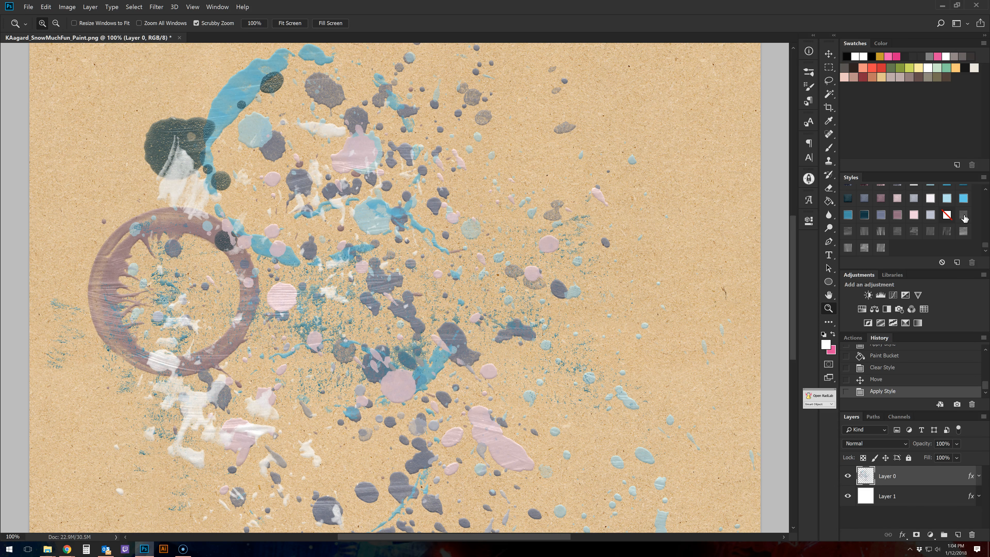
pyautogui.moveTo(105, 264)
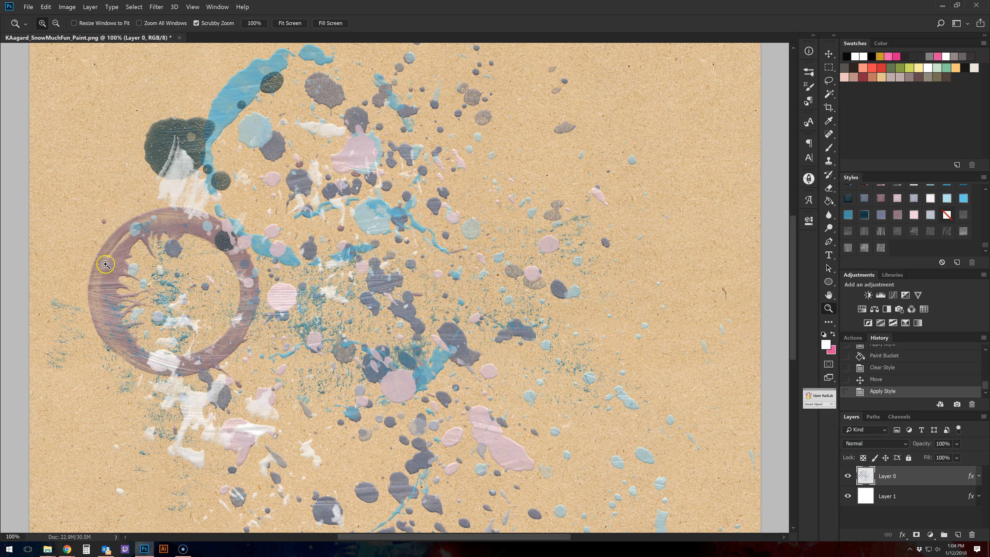
pyautogui.moveTo(419, 112)
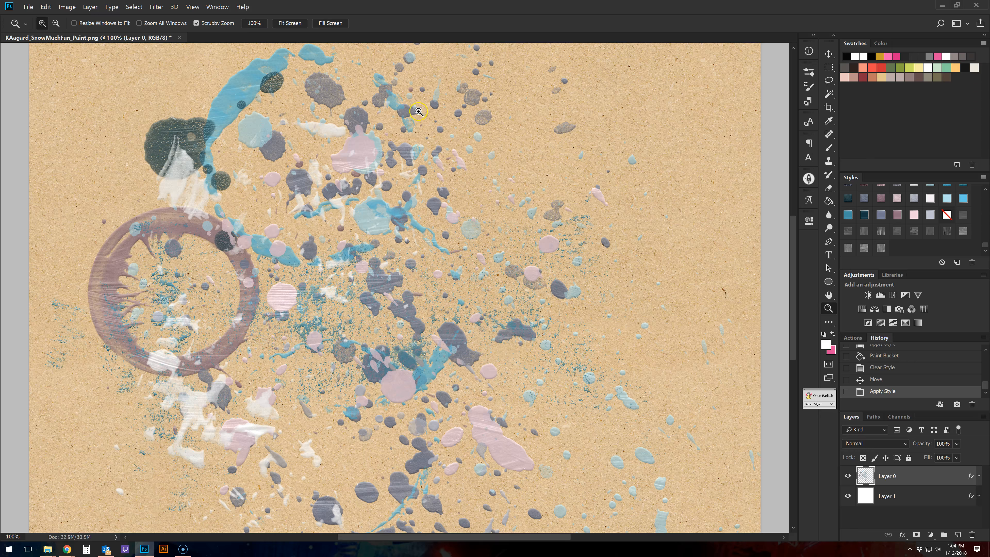
# Try several Paint Texture styles on the splatter (Texture IIA, IIA Hard), ending on a streaky brushed texture
pyautogui.click(863, 230)
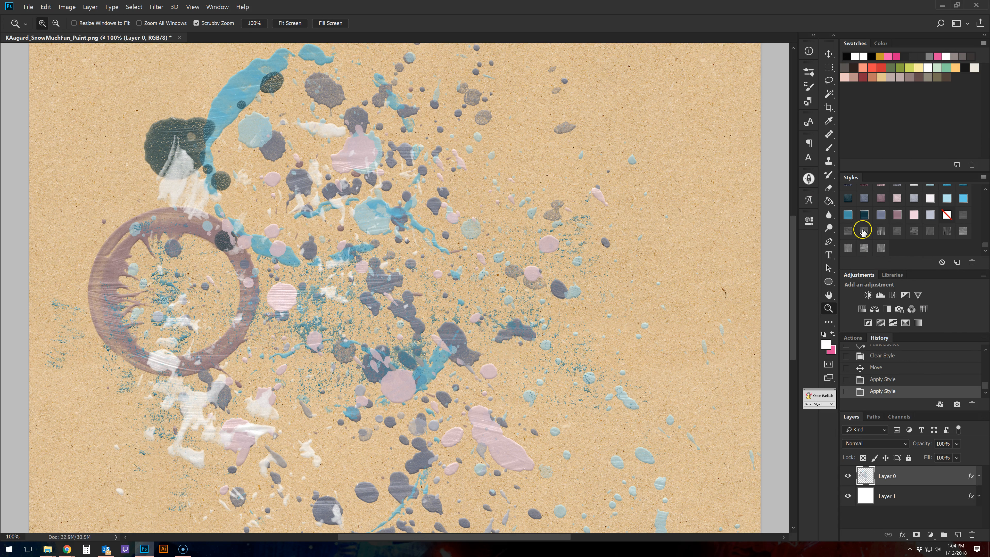
pyautogui.click(863, 230)
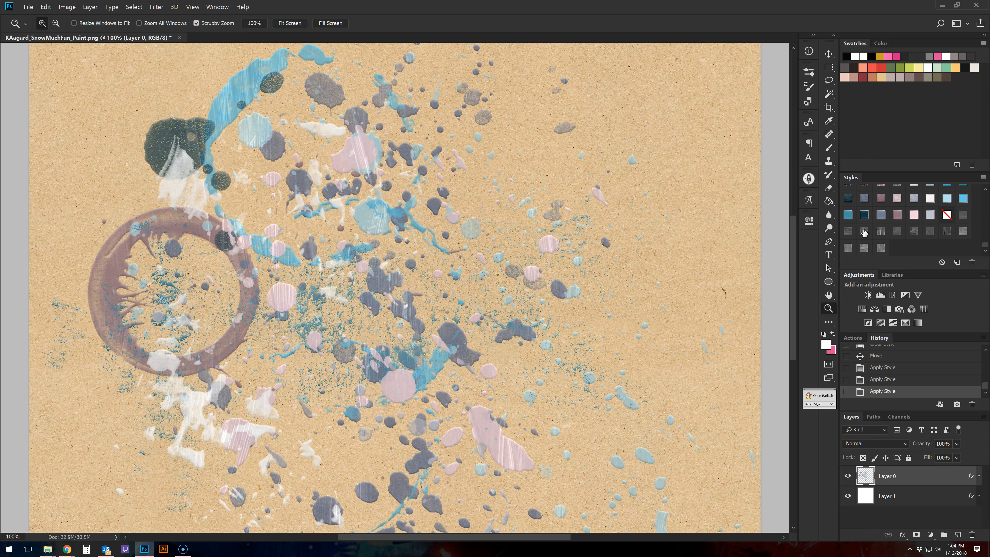
pyautogui.click(880, 231)
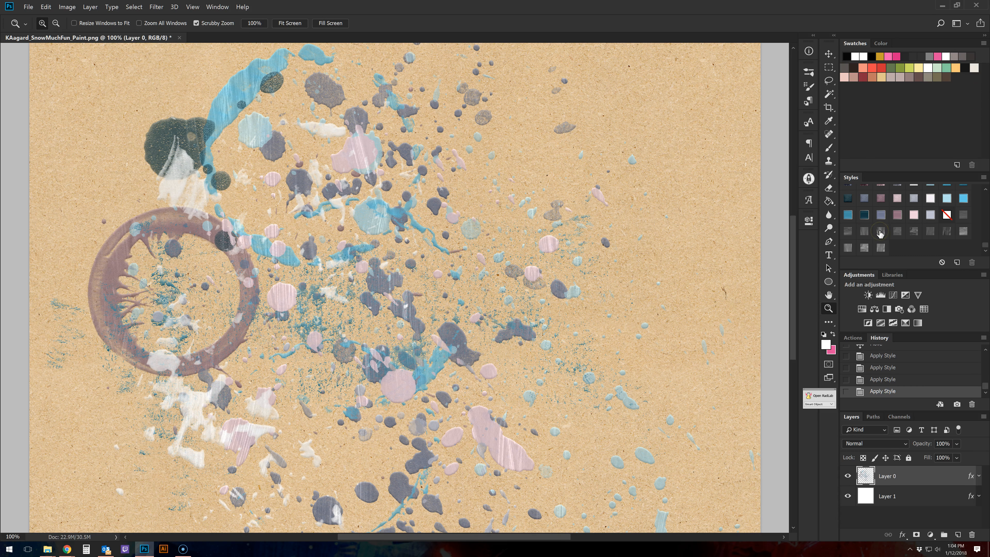
pyautogui.click(889, 231)
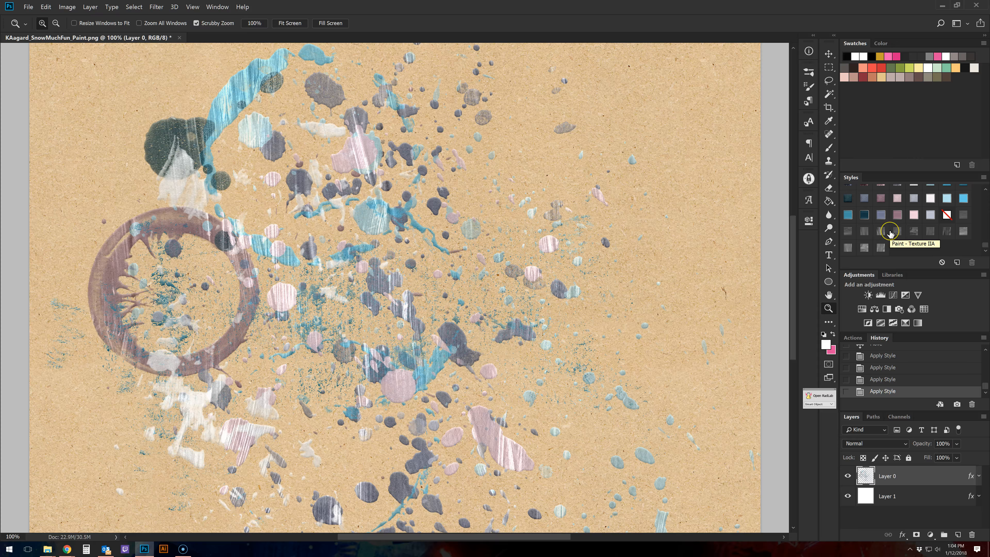
pyautogui.moveTo(911, 232)
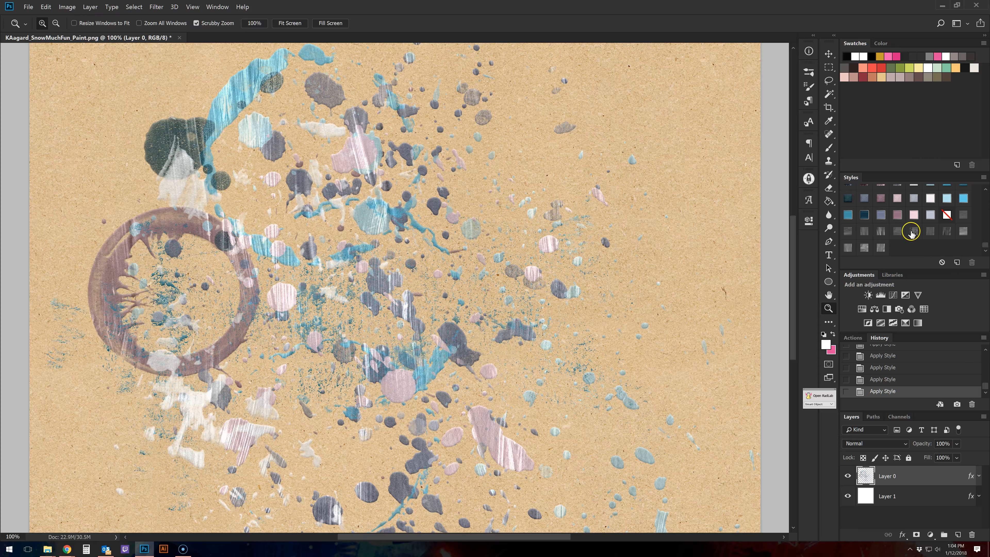
pyautogui.click(946, 230)
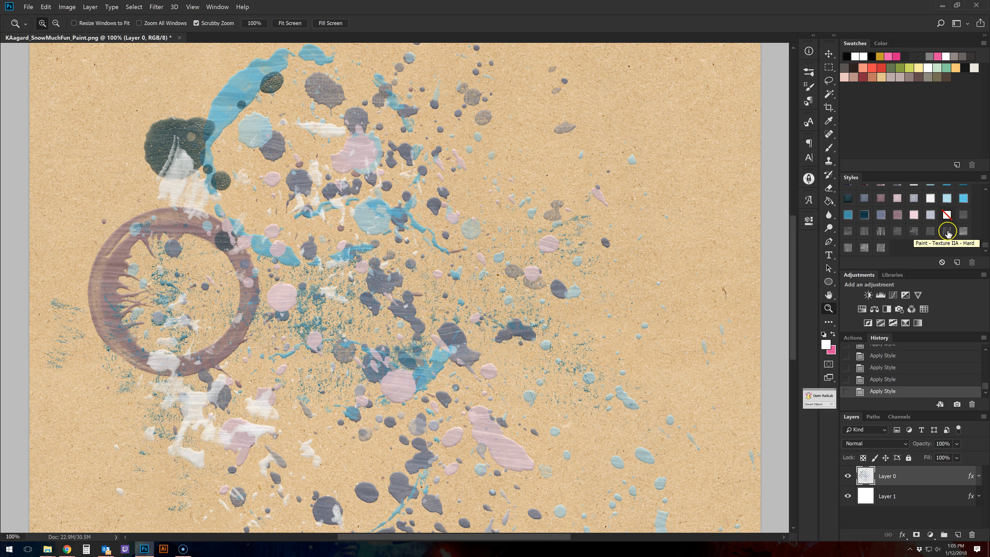
pyautogui.click(947, 231)
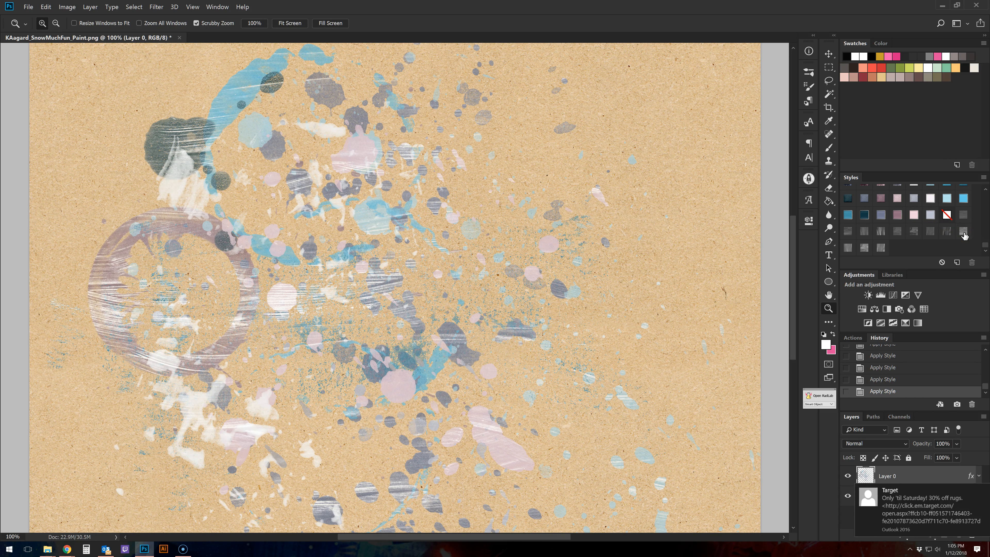
pyautogui.click(849, 246)
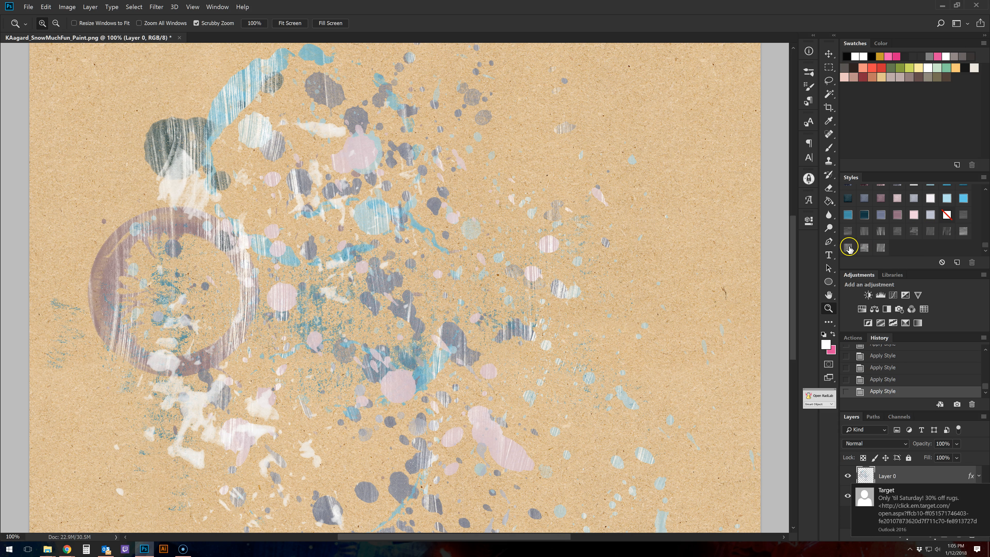
pyautogui.click(880, 247)
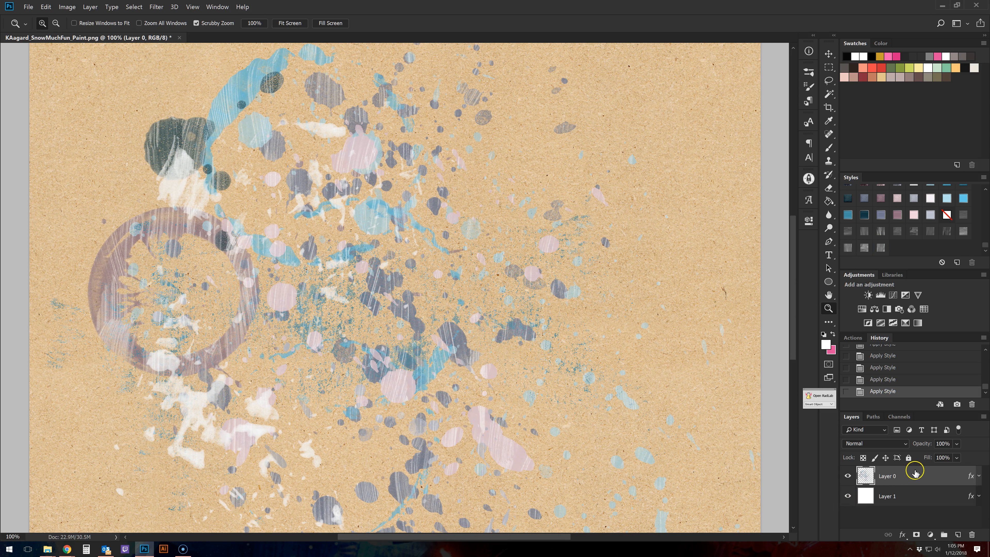
# Hide Layer 0, add a new empty layer and pick a painted-mess brush for pink strokes
pyautogui.click(847, 476)
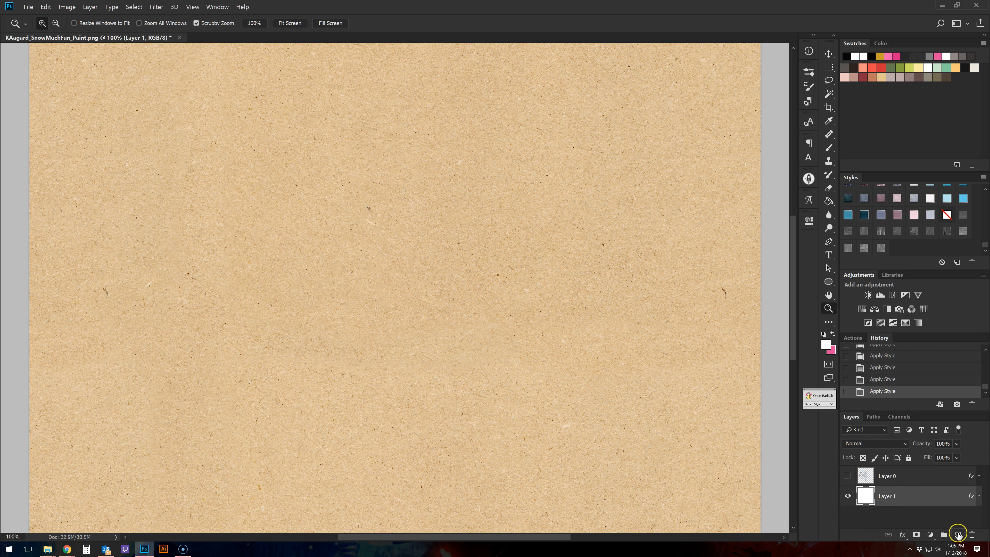
pyautogui.click(958, 534)
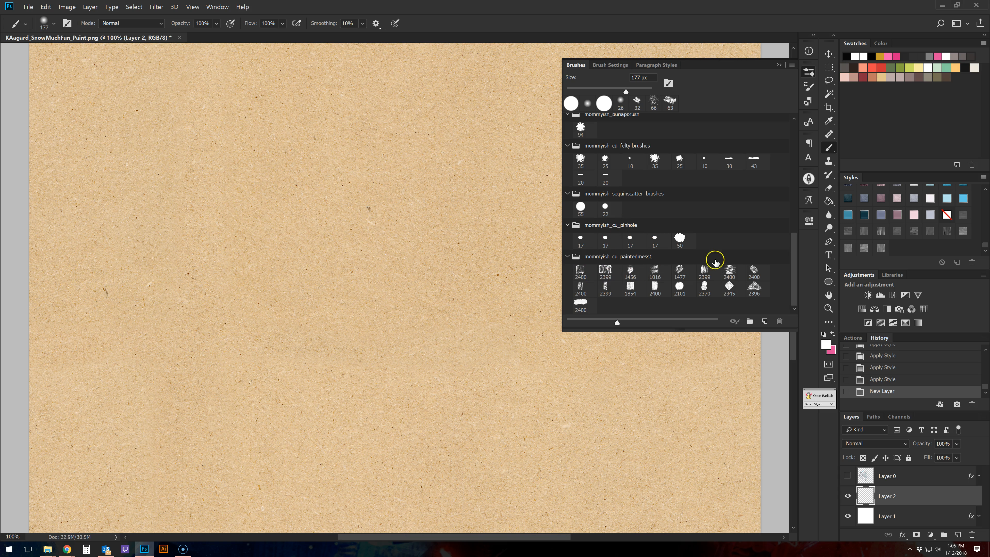
pyautogui.click(654, 271)
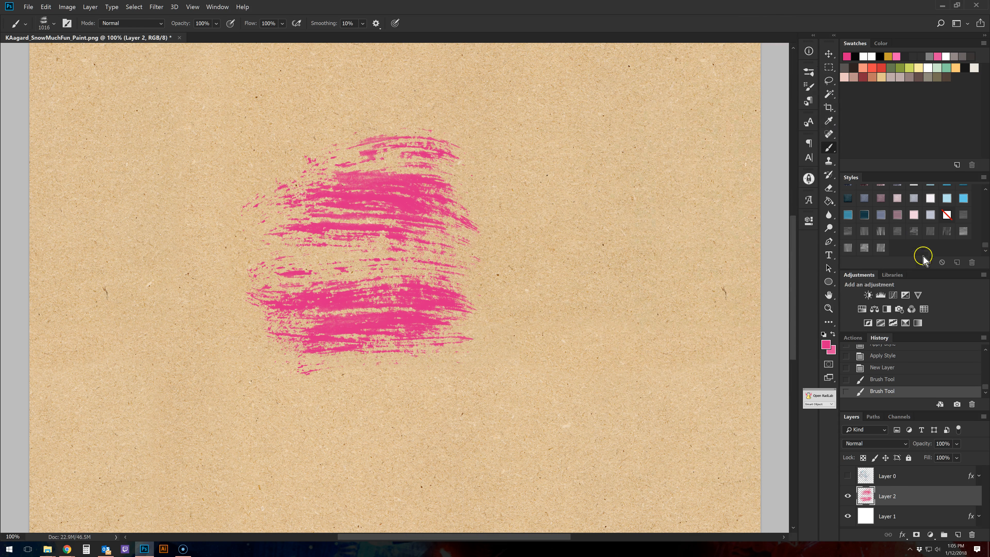
# Apply Paint Texture styles to the pink strokes on Layer 2, including Texture IA OVERLAY, and restyle them after rotating 90°
pyautogui.click(962, 214)
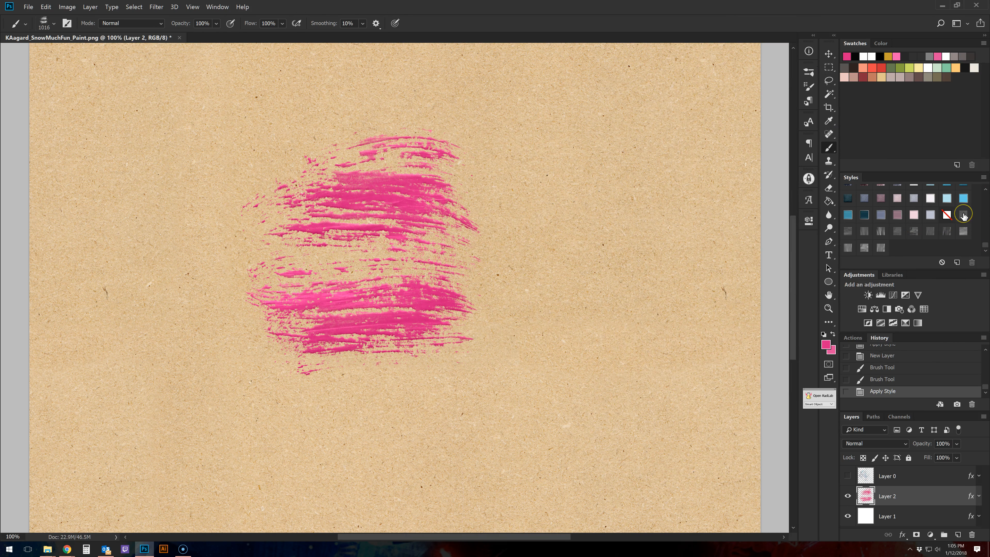
pyautogui.click(850, 233)
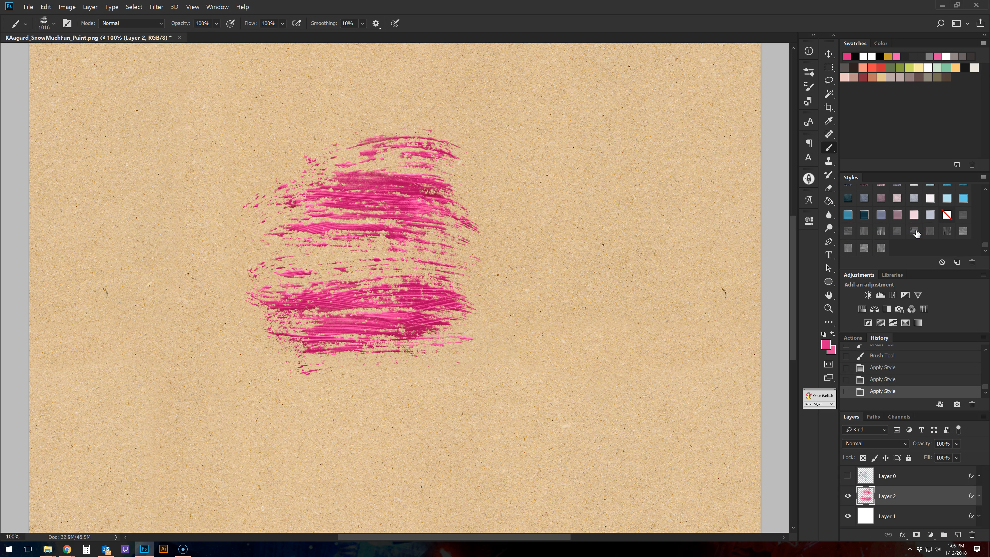
pyautogui.click(963, 232)
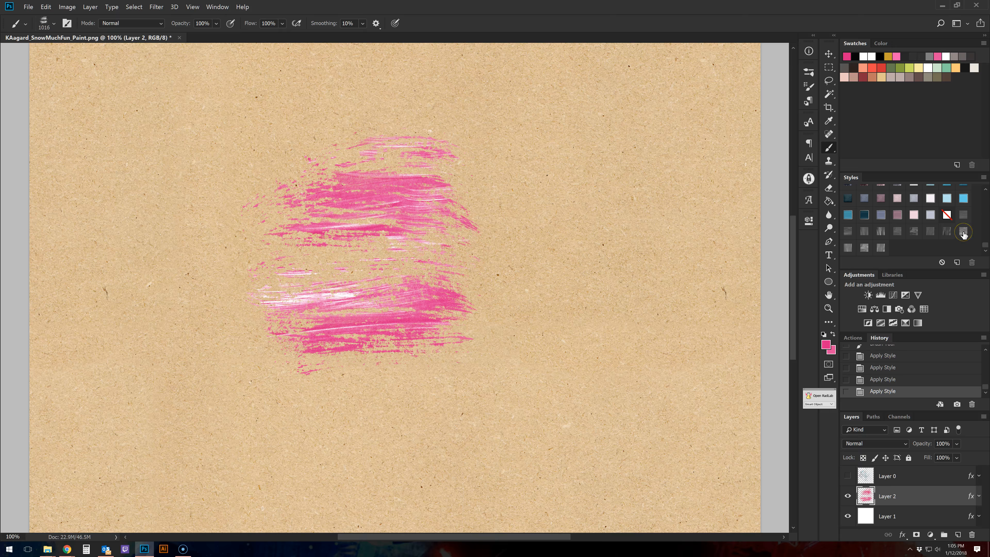
pyautogui.moveTo(836, 257)
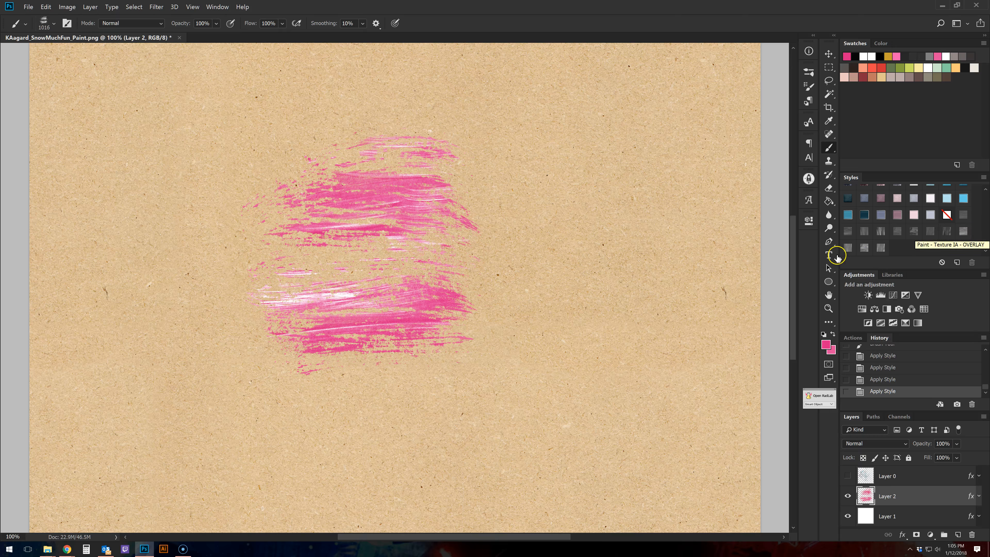
pyautogui.click(850, 248)
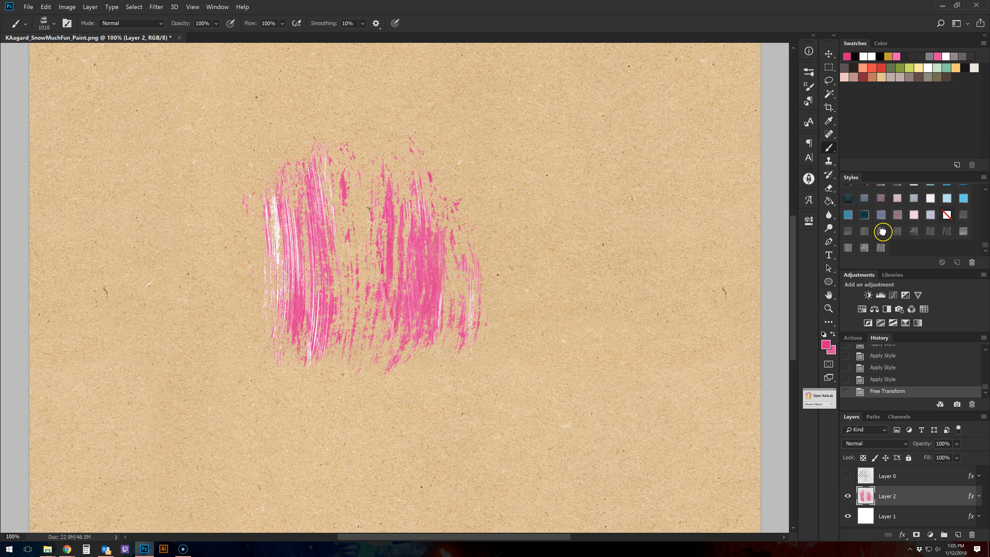
pyautogui.click(883, 231)
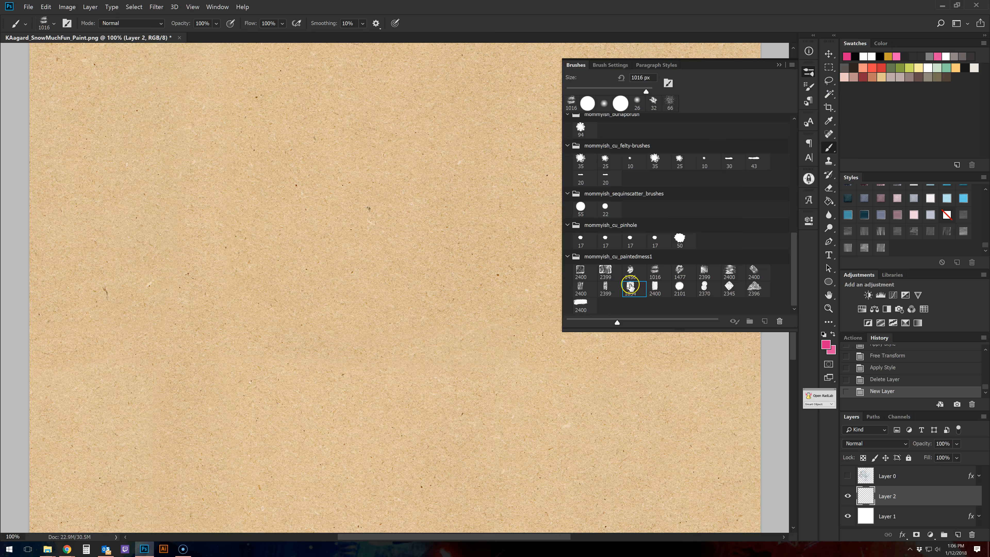
# Paint a green stroke with another painted-mess brush and try Paint Texture styles, ending on a white-highlight streaked texture
pyautogui.click(633, 289)
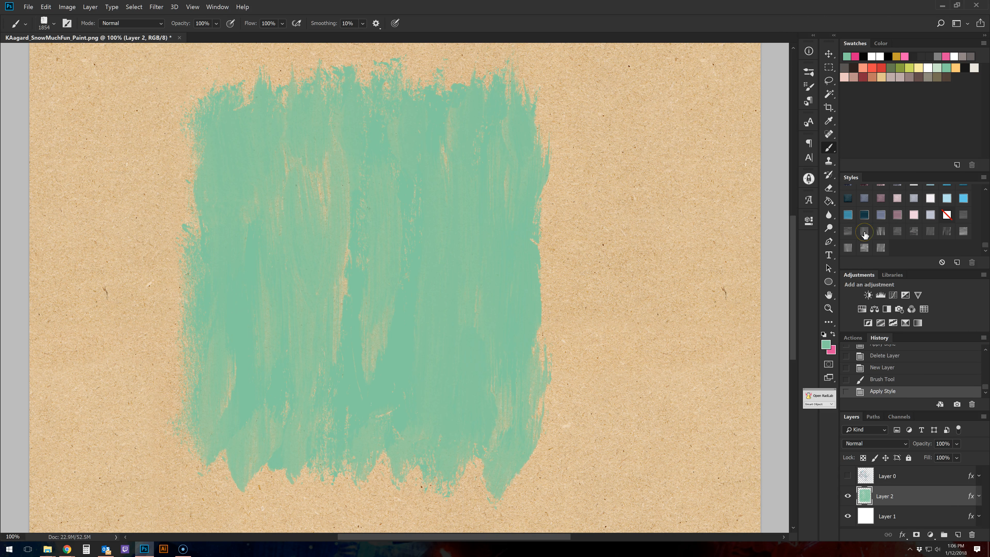
pyautogui.click(864, 231)
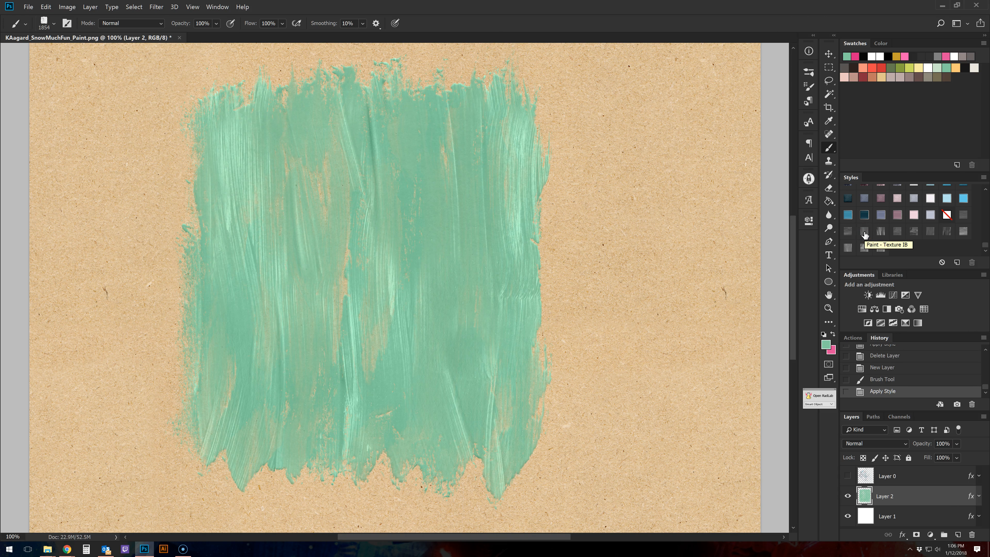
pyautogui.moveTo(881, 230)
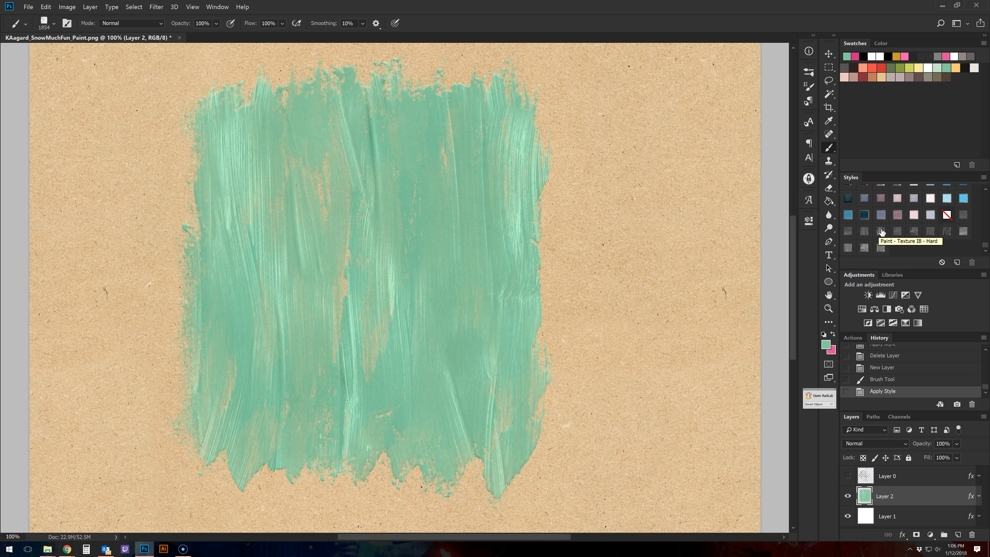
pyautogui.click(880, 232)
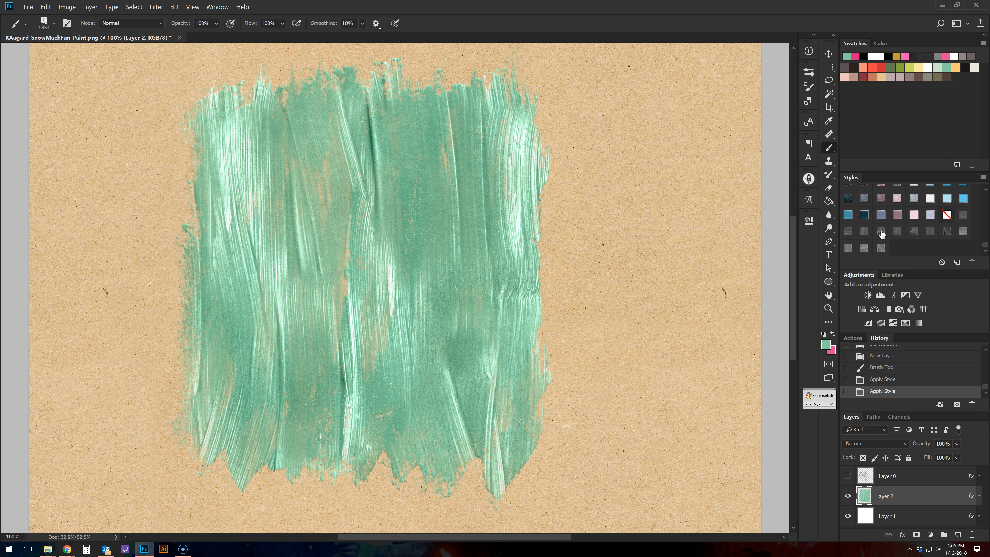
pyautogui.moveTo(956, 244)
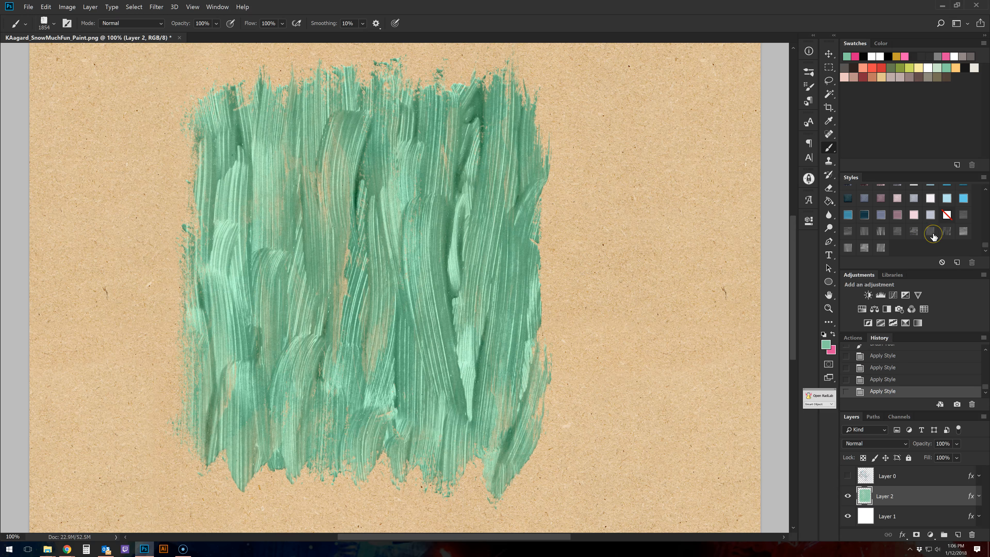
pyautogui.click(850, 248)
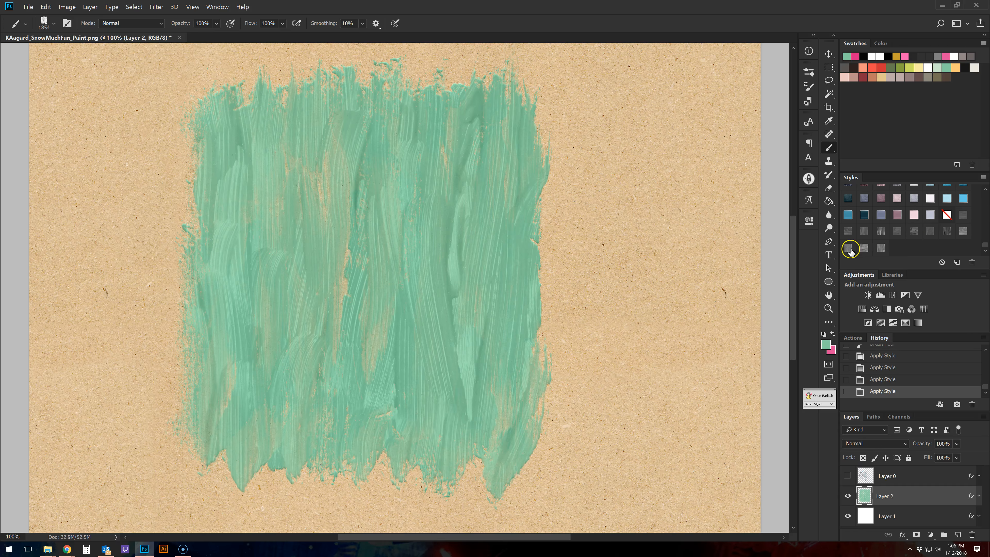
pyautogui.click(849, 248)
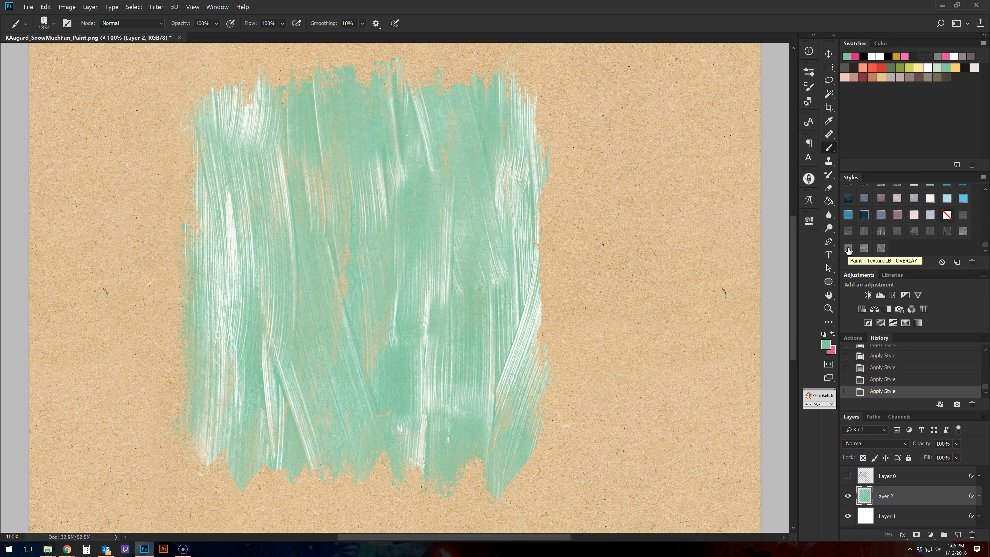
pyautogui.click(880, 247)
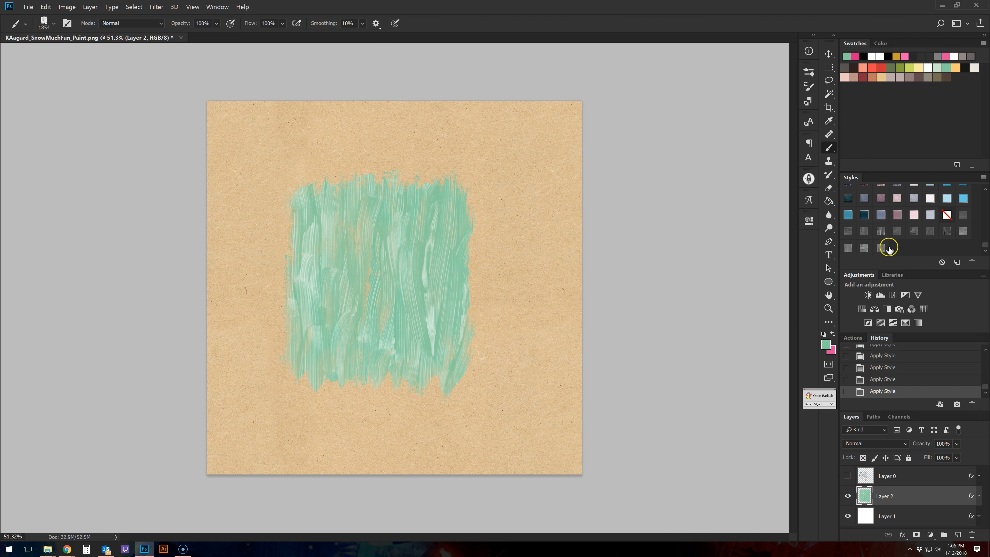
# Delete the green paint stroke layer, leaving the plain kraft paper
pyautogui.click(828, 53)
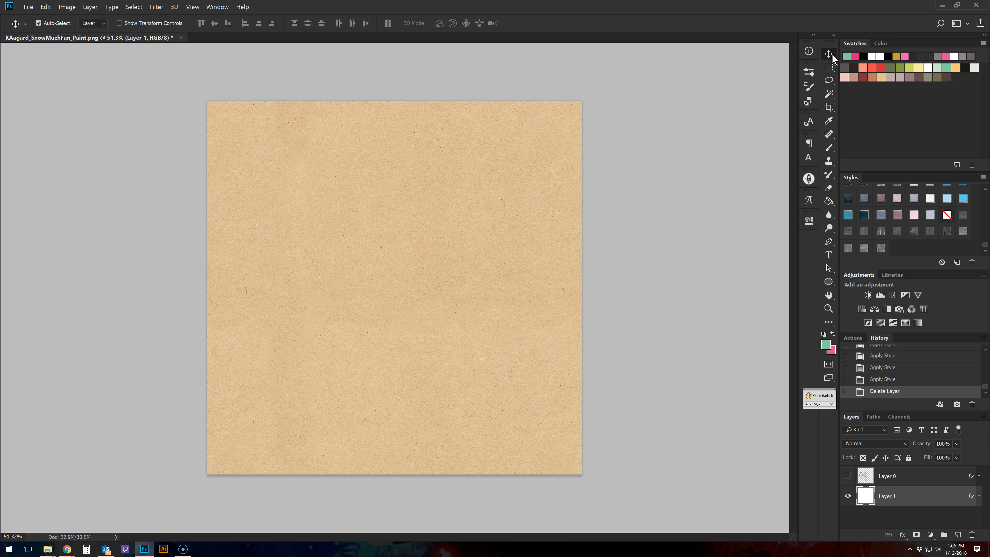
pyautogui.moveTo(74, 23)
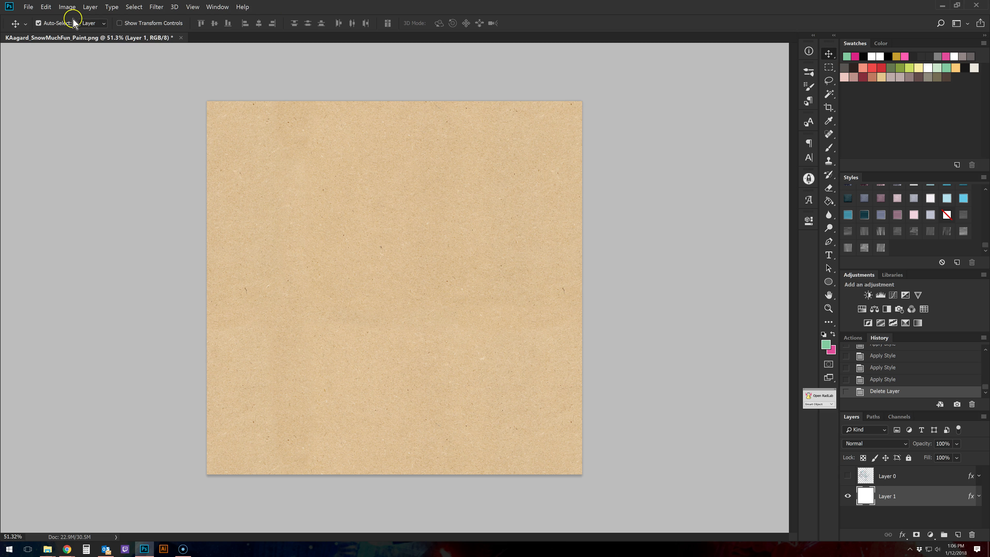
# Bring up File > Open and enter the CCM_SnowMuchFun_elements folder
pyautogui.click(28, 7)
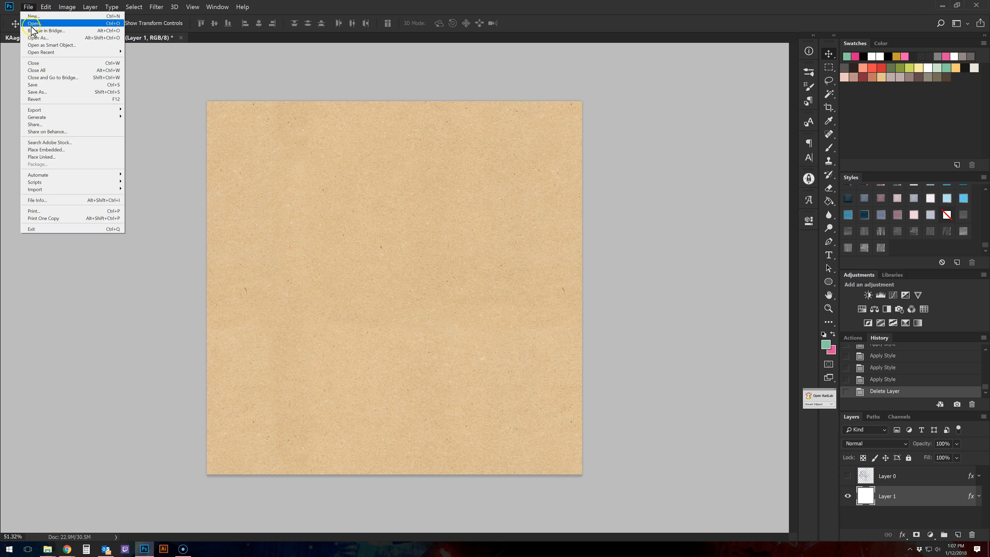
pyautogui.click(33, 23)
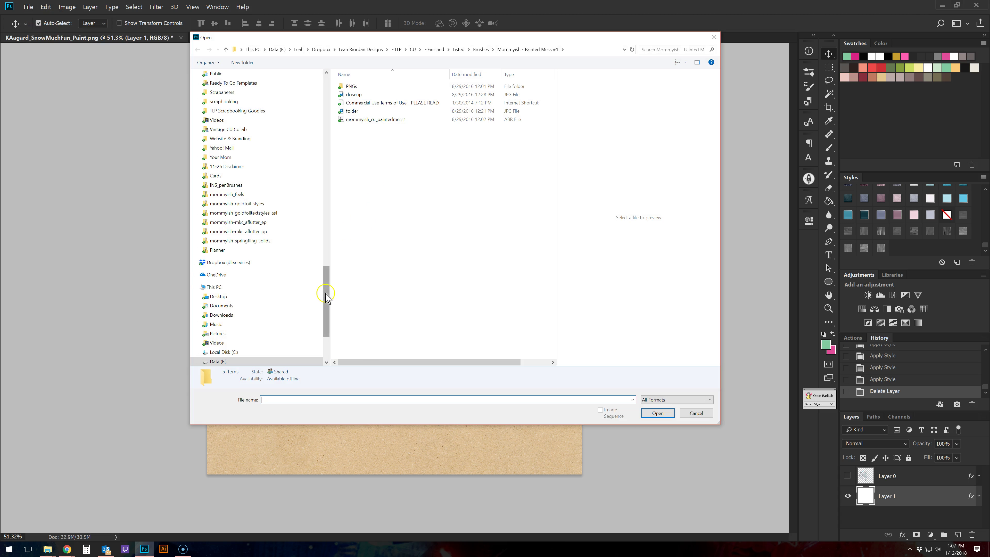
pyautogui.scroll(3)
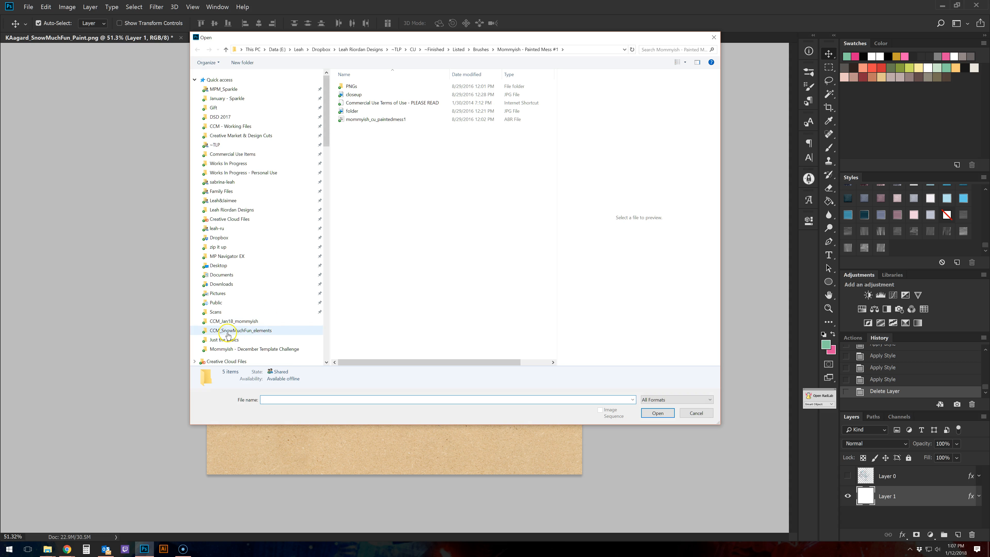
pyautogui.doubleClick(239, 330)
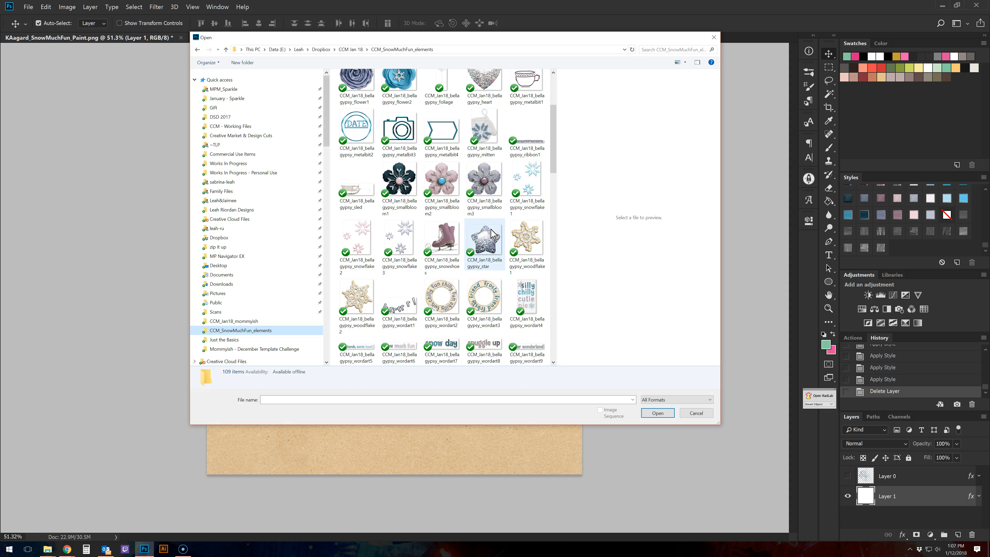
# Locate and select the wa-fun 'Snow Much Fun!' word-art PNG in the folder
pyautogui.scroll(-3)
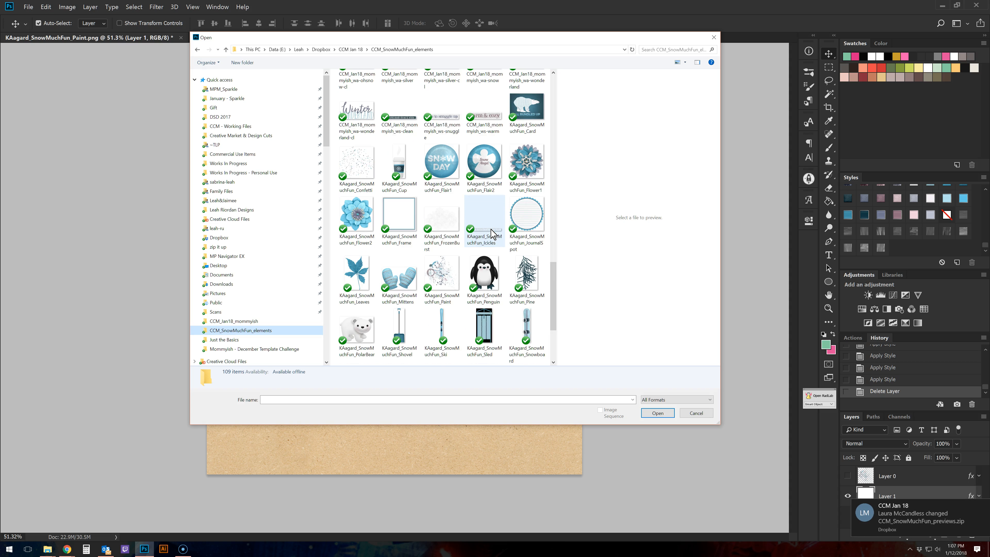
pyautogui.scroll(3)
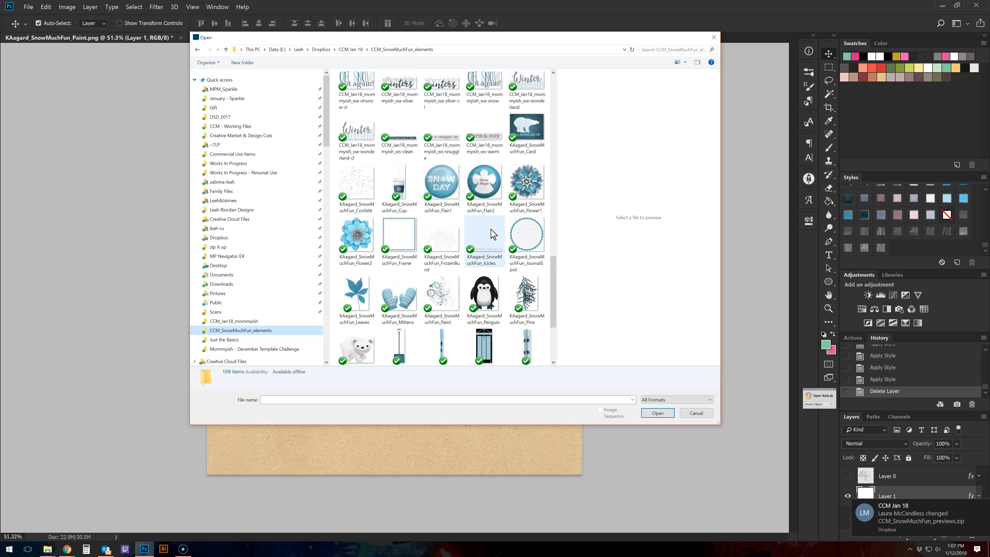
pyautogui.scroll(3)
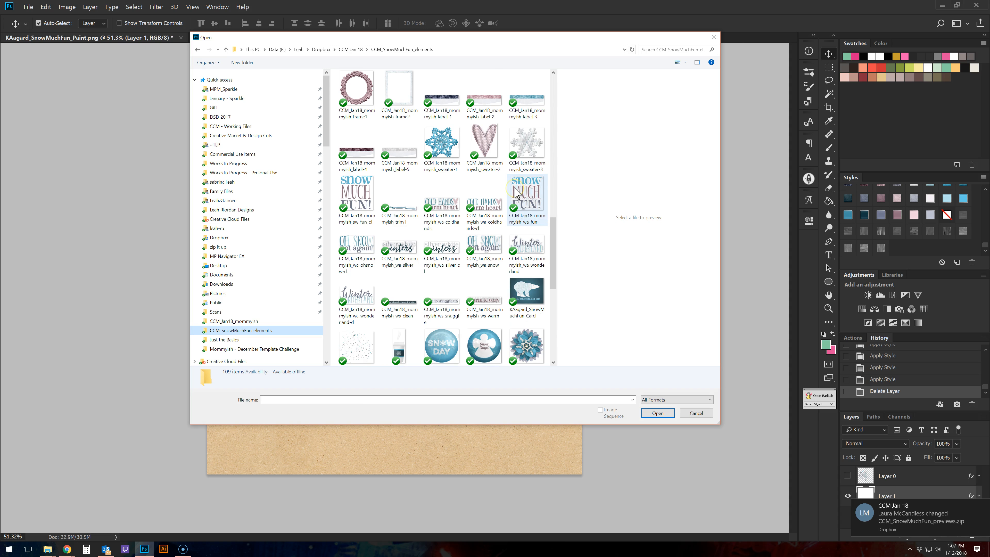
pyautogui.scroll(3)
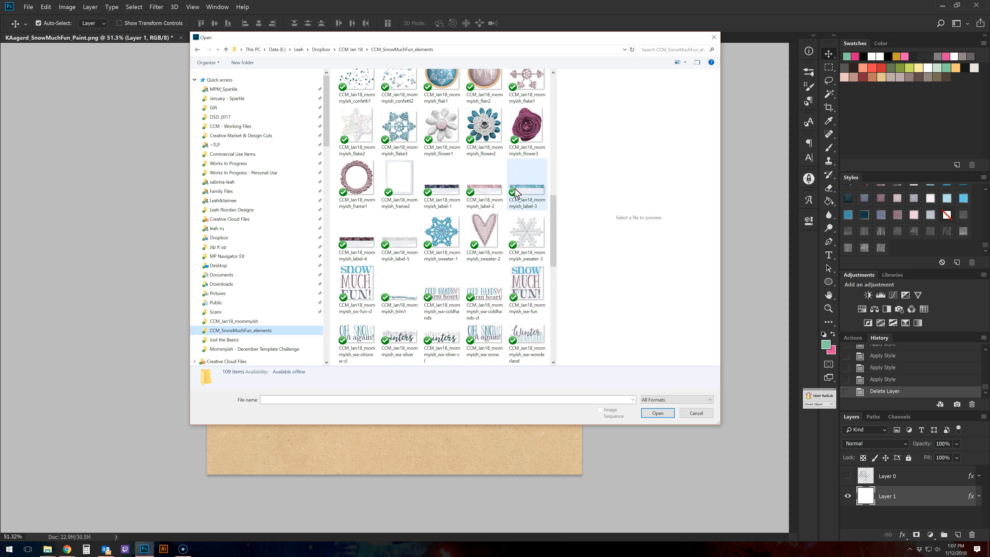
pyautogui.scroll(-3)
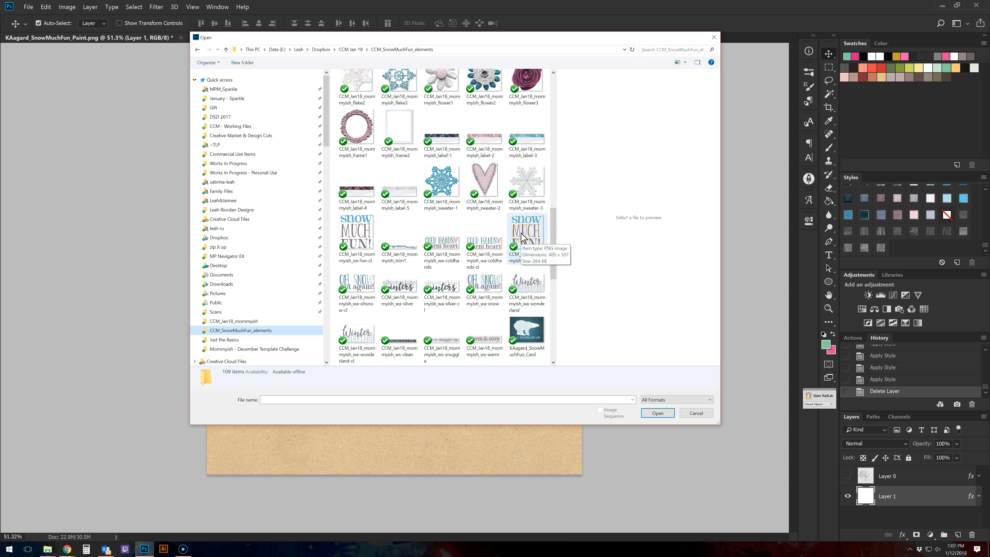
pyautogui.click(526, 237)
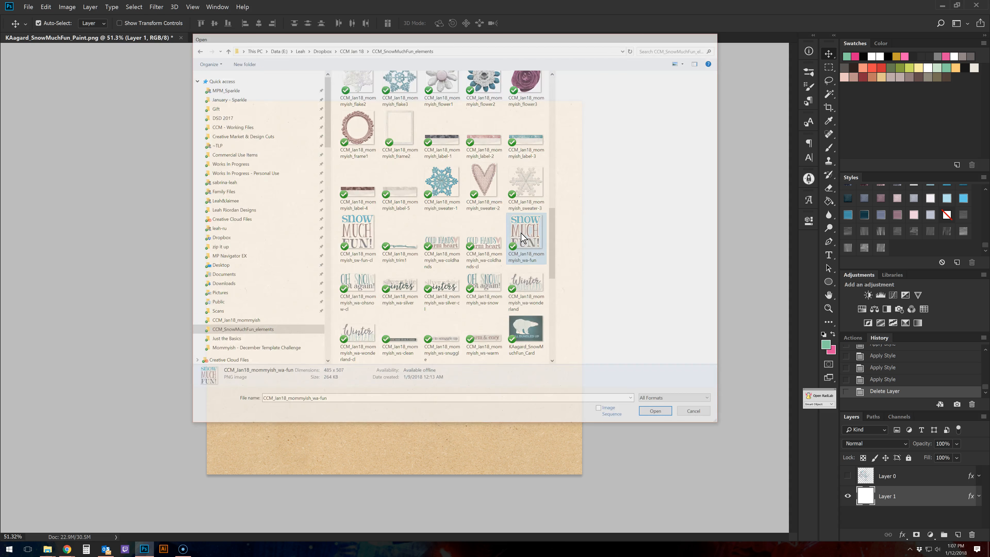
# Open the word art and paste it onto the kraft paper as a new layer
pyautogui.click(655, 411)
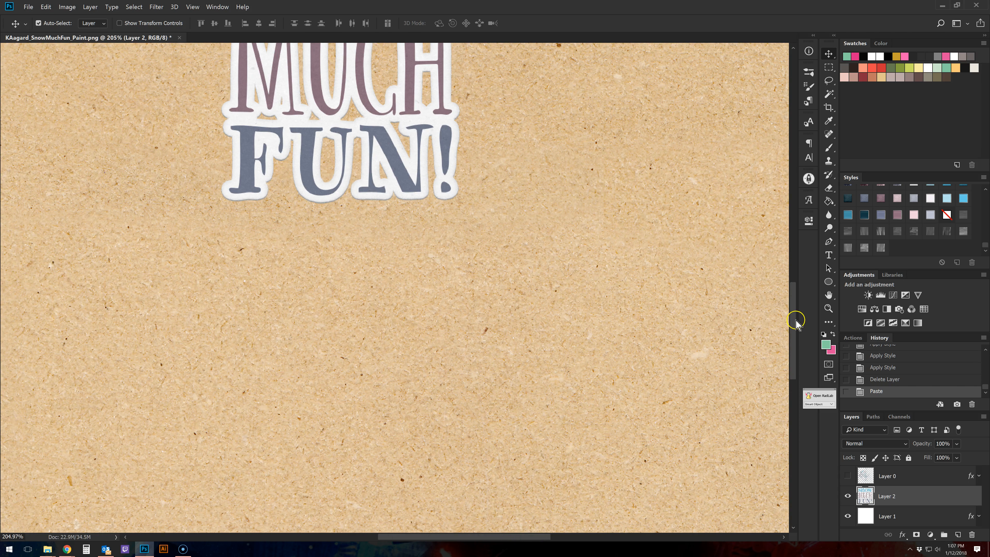
# Cycle the word-art layer through the Paint Texture styles, ending on a soft brushed streaky texture
pyautogui.click(873, 231)
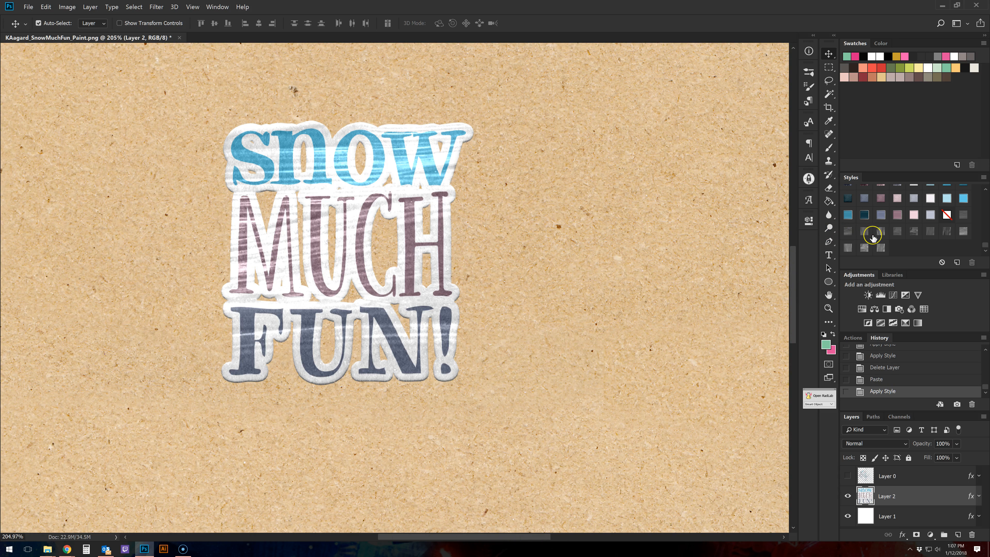
pyautogui.moveTo(873, 231)
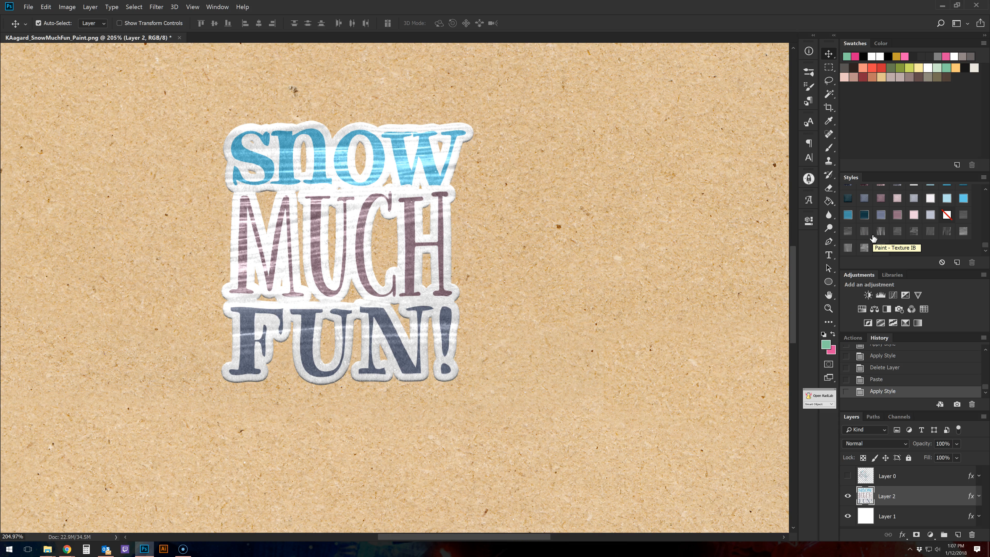
pyautogui.click(880, 231)
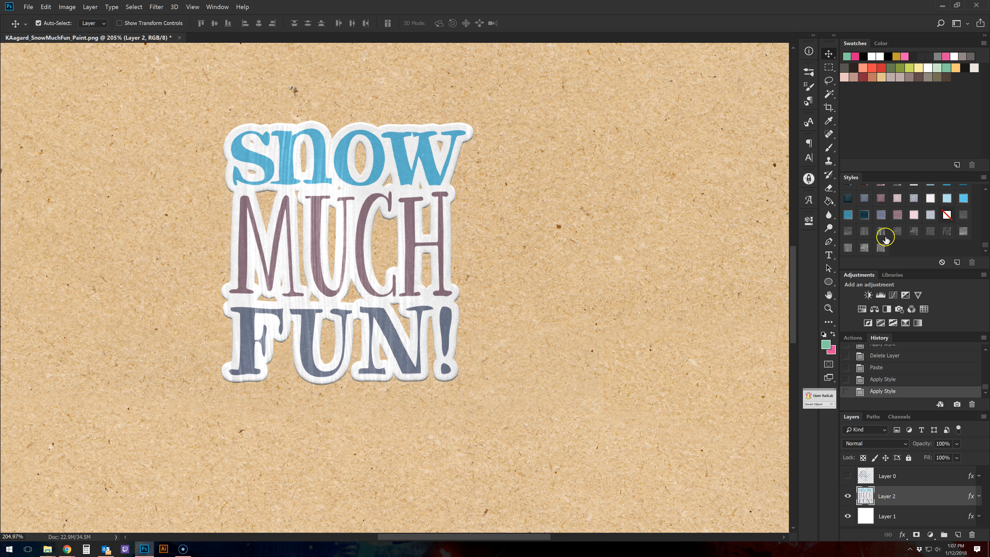
pyautogui.click(903, 232)
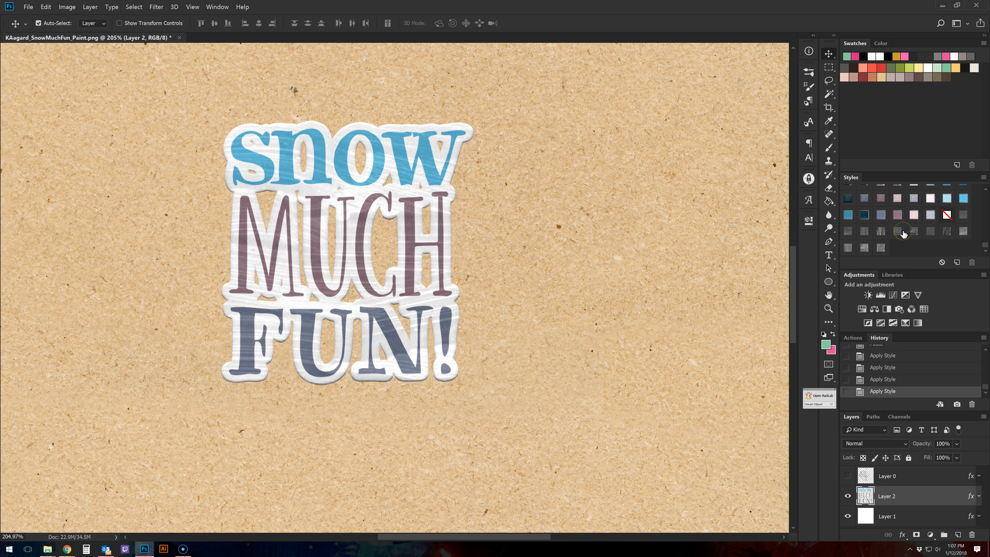
pyautogui.click(928, 231)
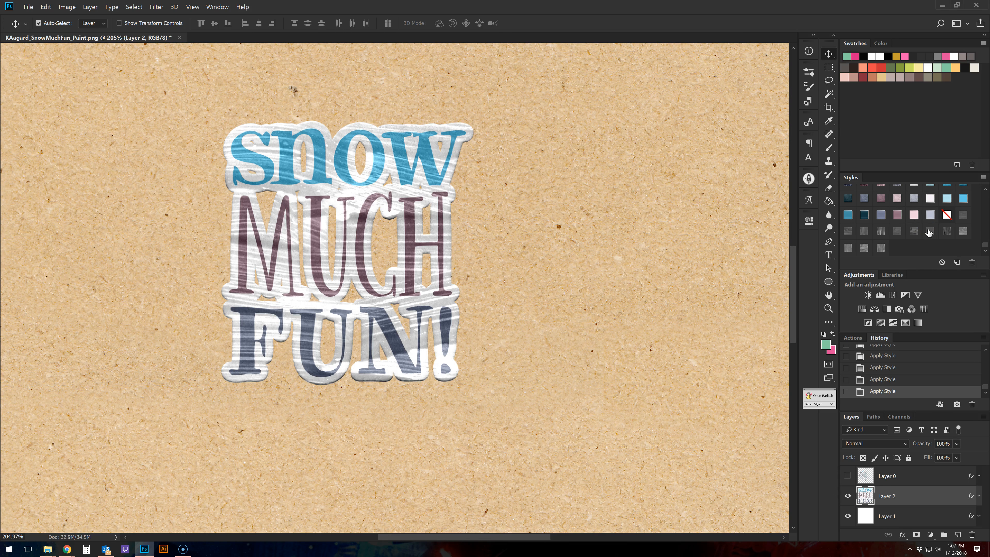
pyautogui.click(946, 231)
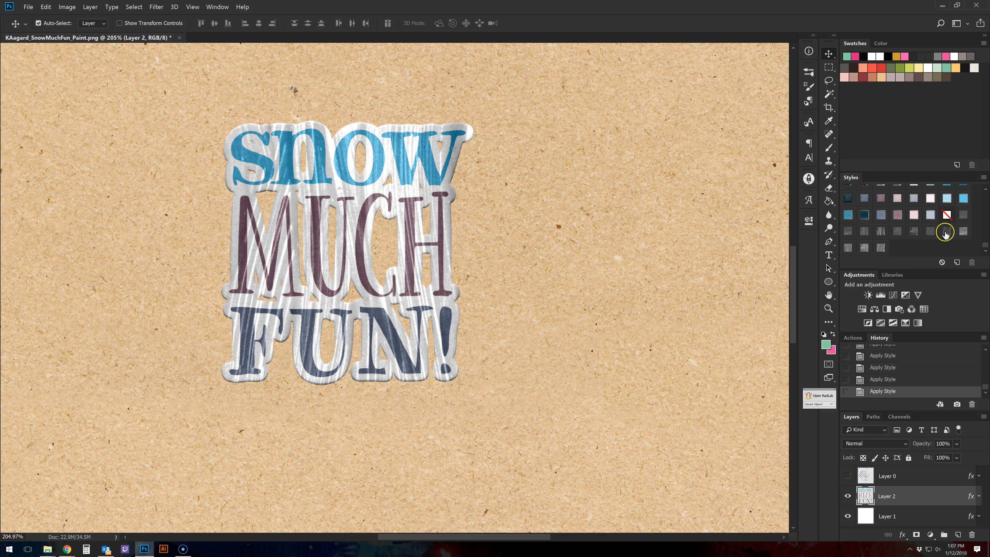
pyautogui.click(962, 233)
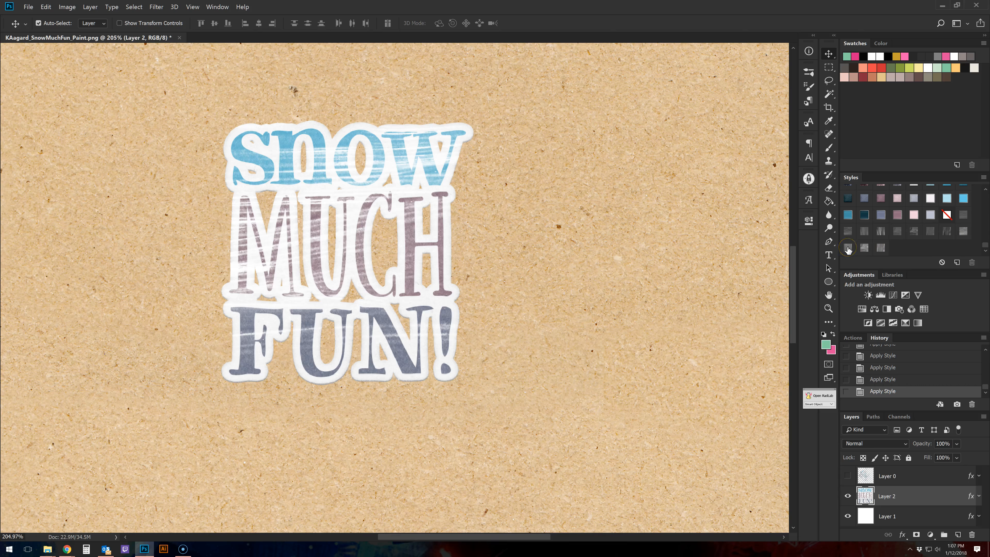
pyautogui.click(863, 248)
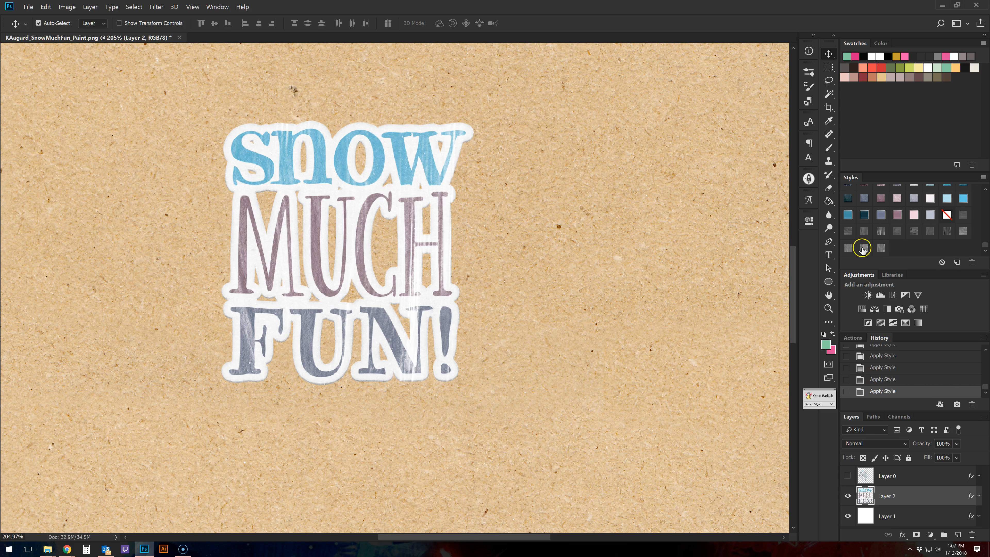
pyautogui.click(862, 247)
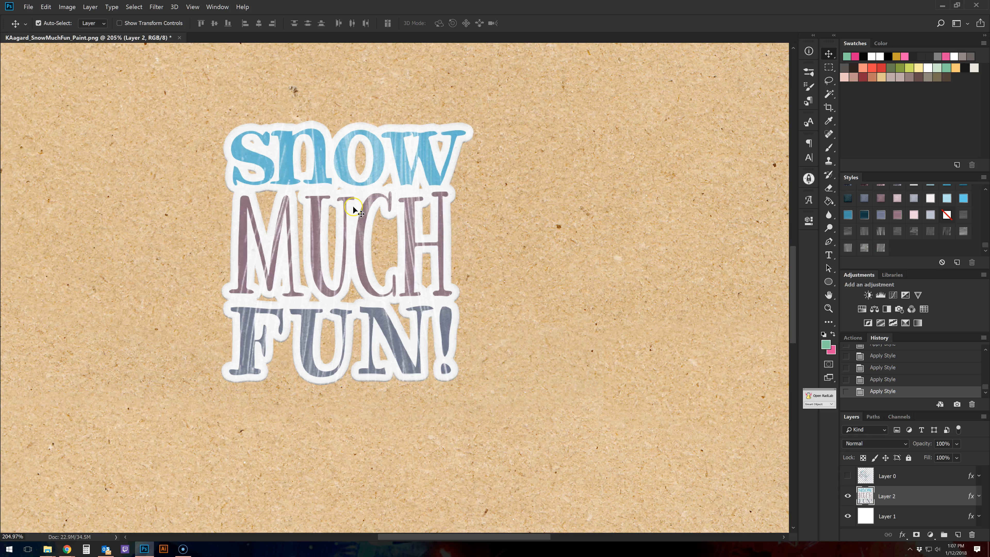
pyautogui.moveTo(639, 155)
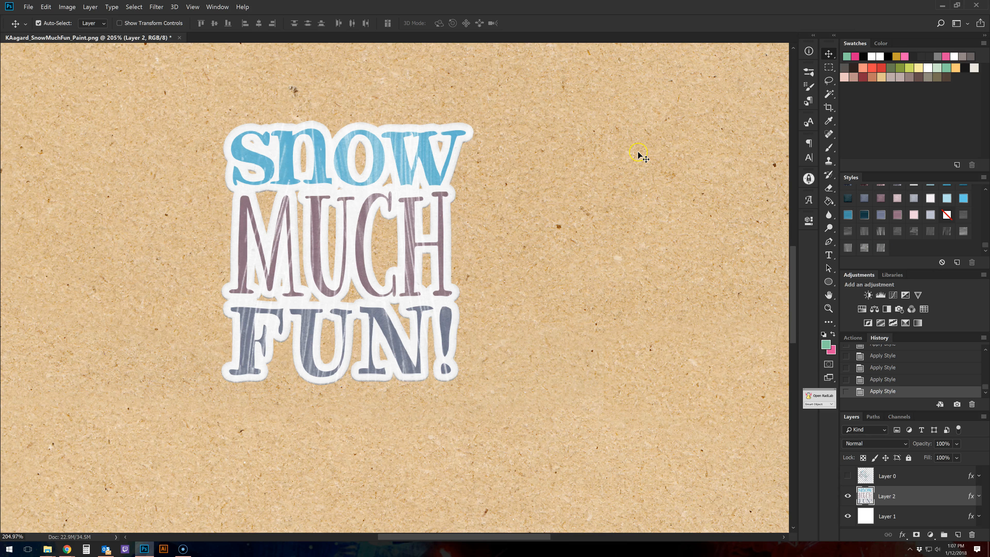